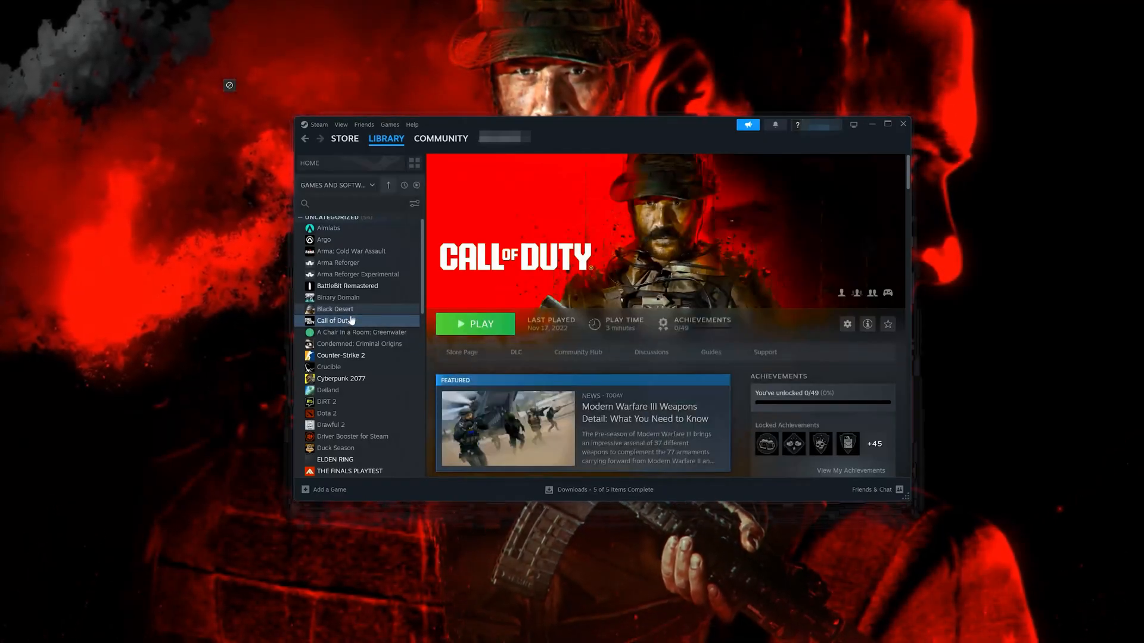
Step: Show the Installed Files page of Call of Duty's Steam properties
{"action": "right_click", "coordinate": [335, 320]}
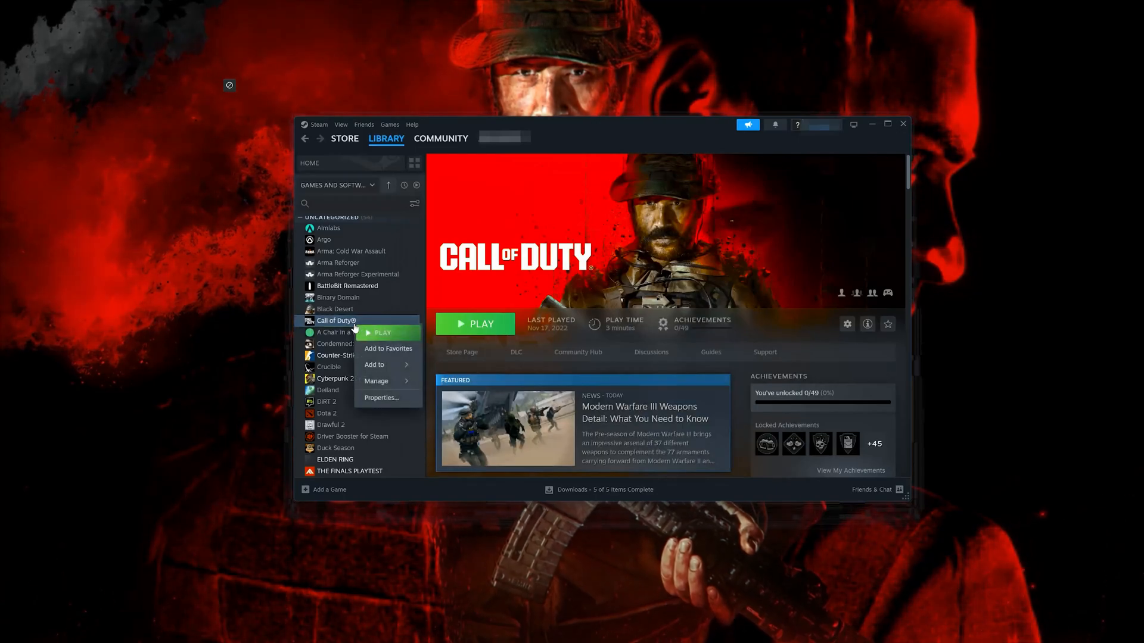
{"action": "mouse_move", "coordinate": [373, 404]}
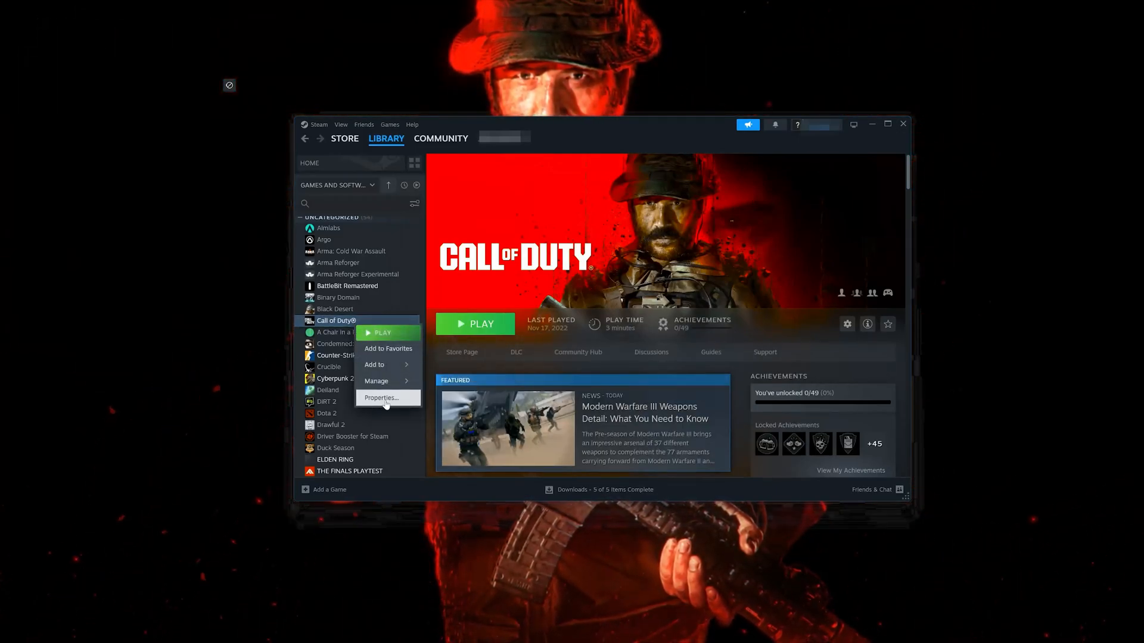
{"action": "left_click", "coordinate": [381, 398]}
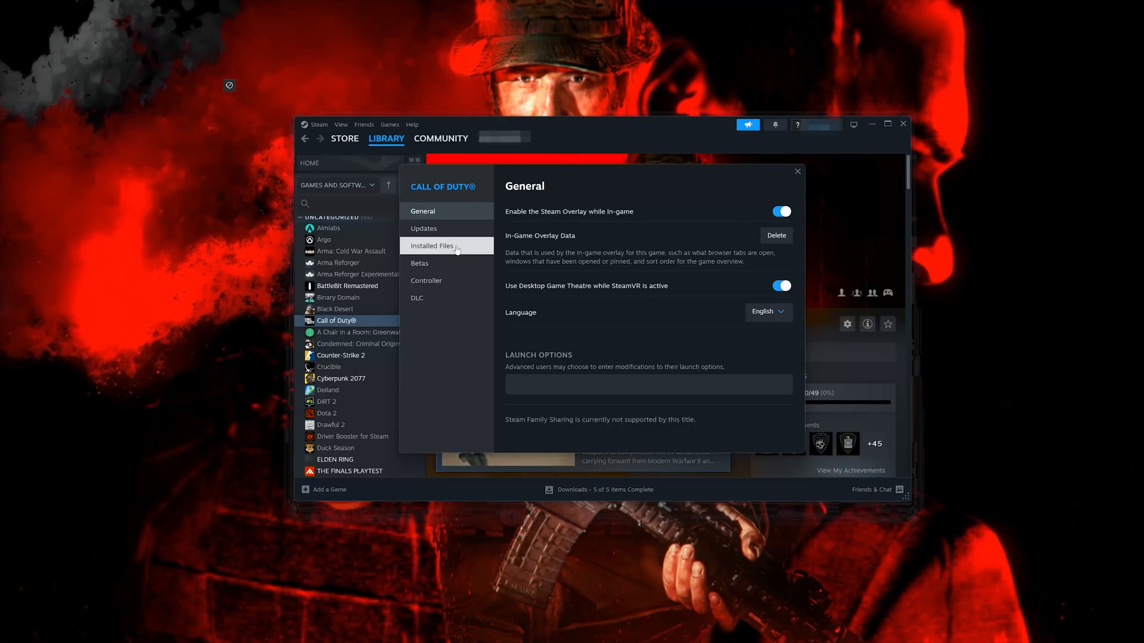
{"action": "left_click", "coordinate": [432, 246]}
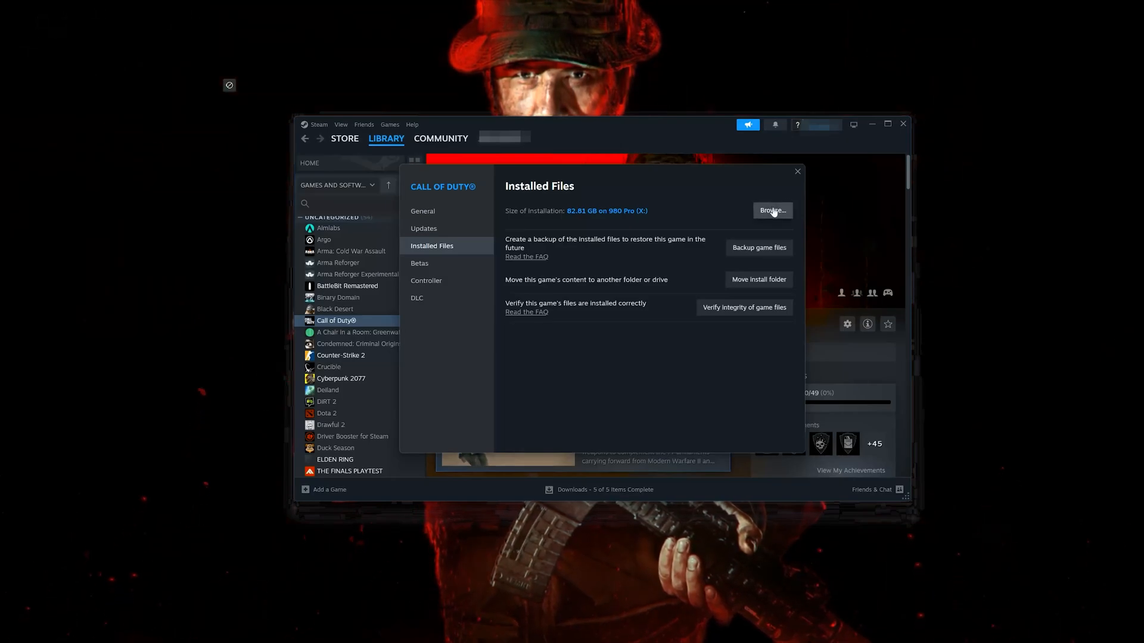
Step: Browse to the Call of Duty HQ folder and show cod.exe's compatibility settings
{"action": "left_click", "coordinate": [770, 209]}
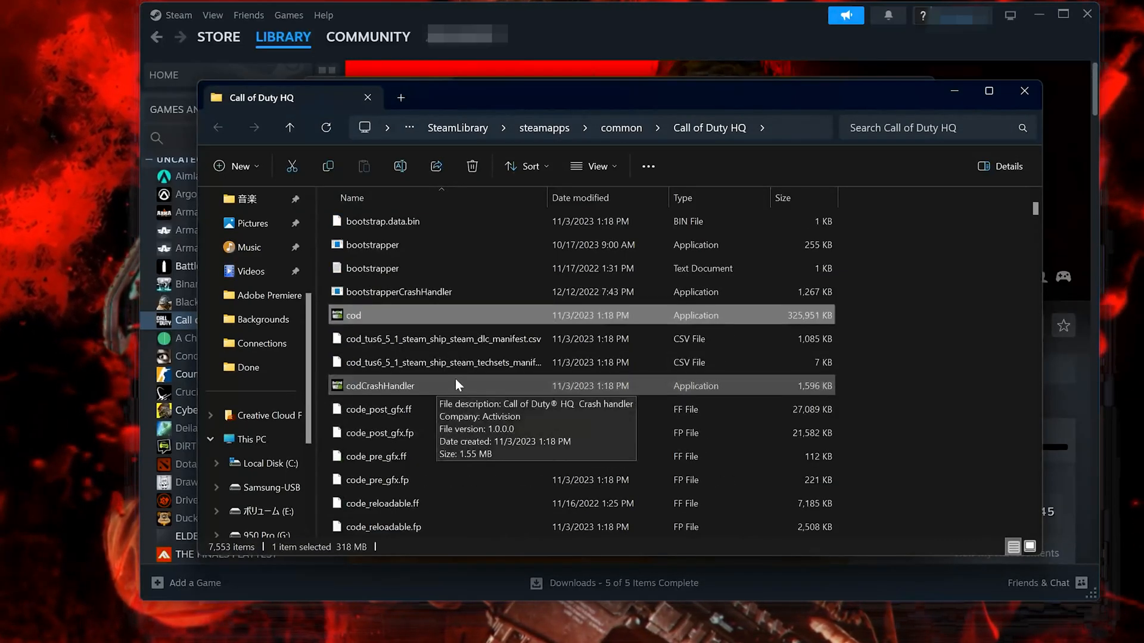
{"action": "right_click", "coordinate": [354, 315]}
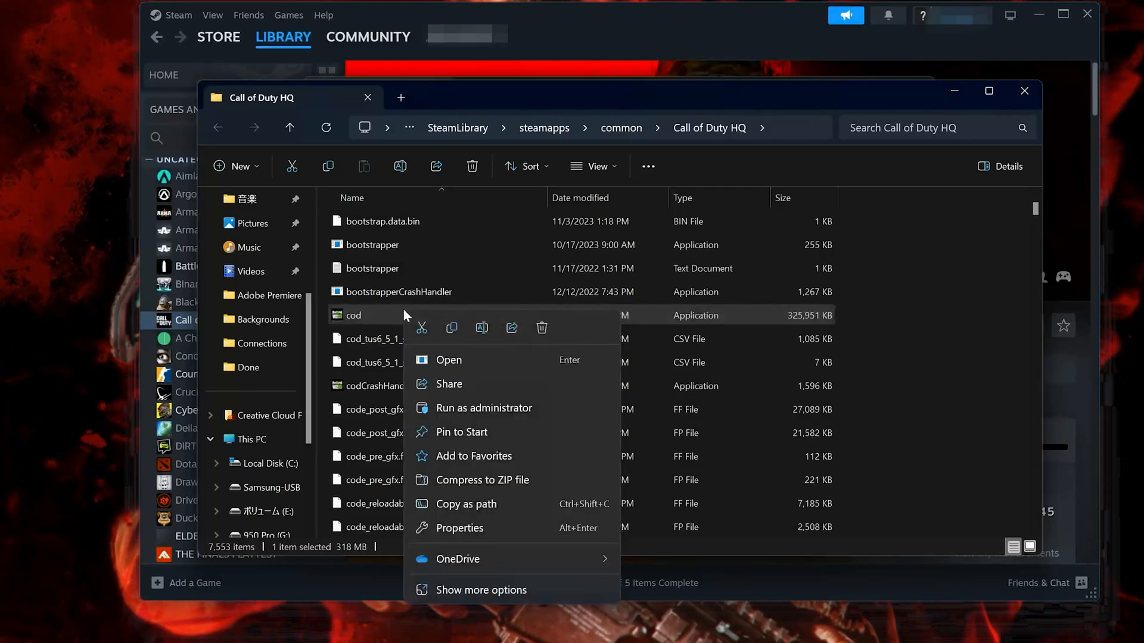
{"action": "mouse_move", "coordinate": [450, 535]}
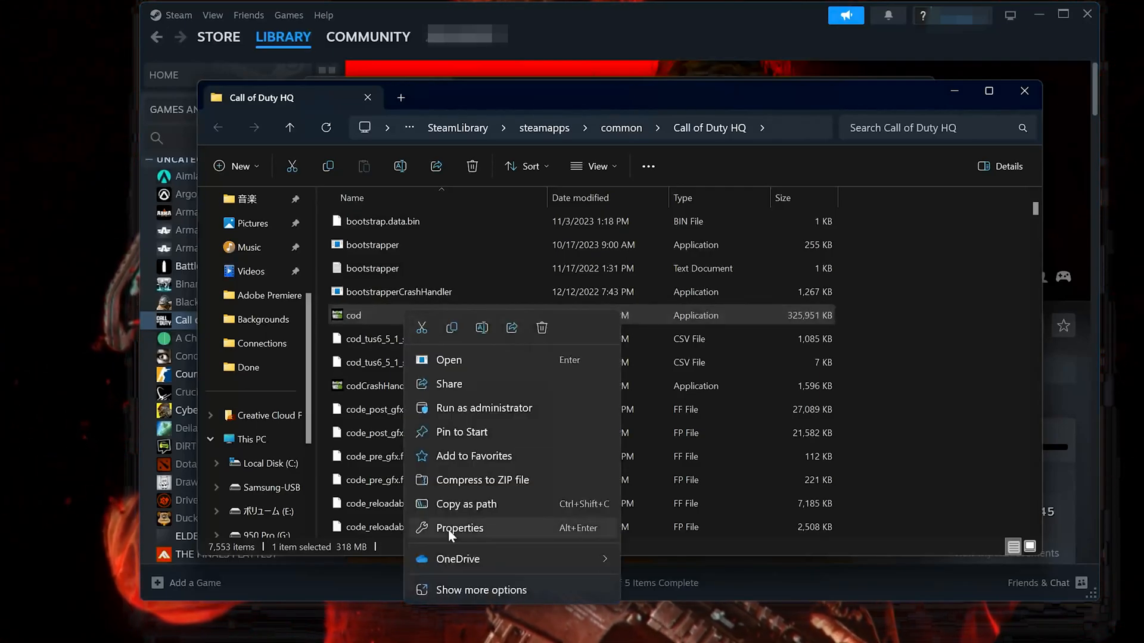
{"action": "mouse_move", "coordinate": [508, 528]}
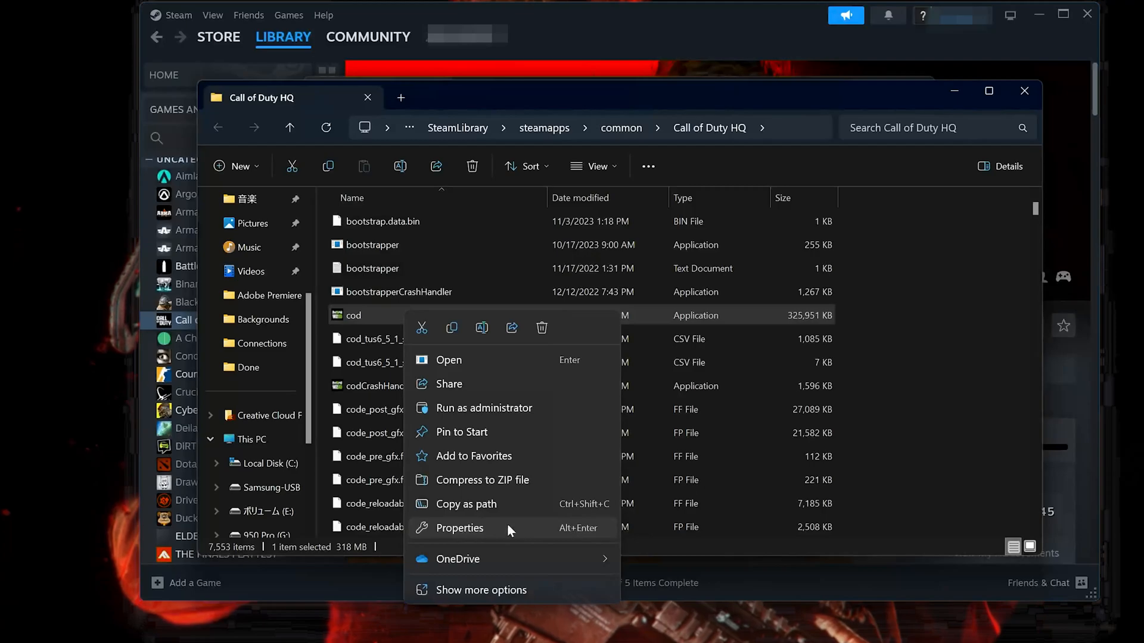
{"action": "left_click", "coordinate": [460, 527]}
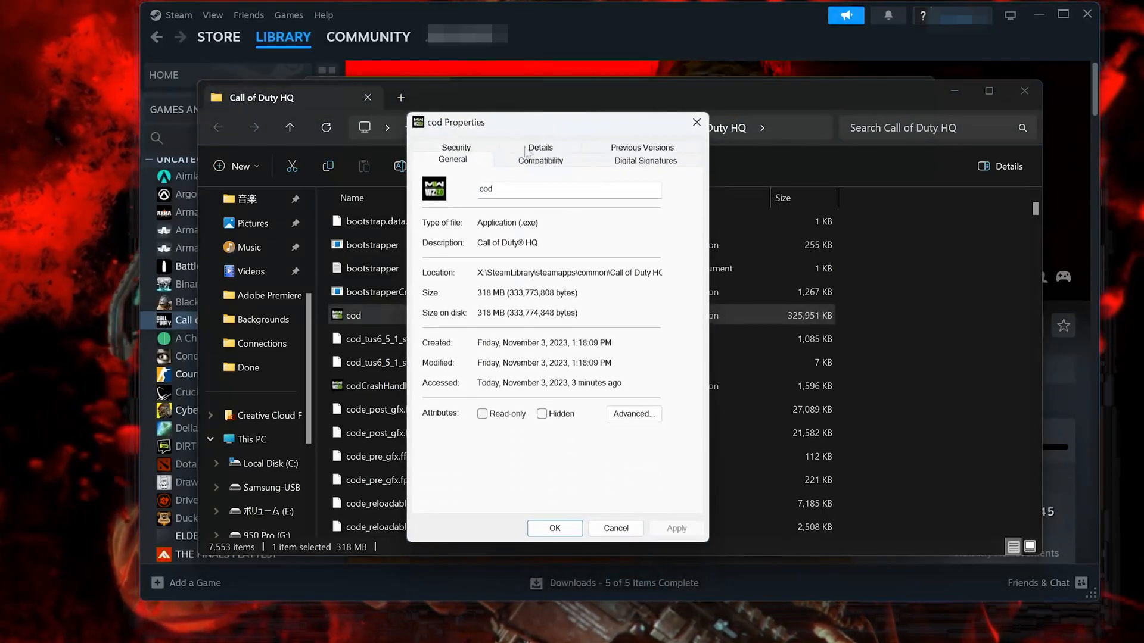
{"action": "mouse_move", "coordinate": [539, 171]}
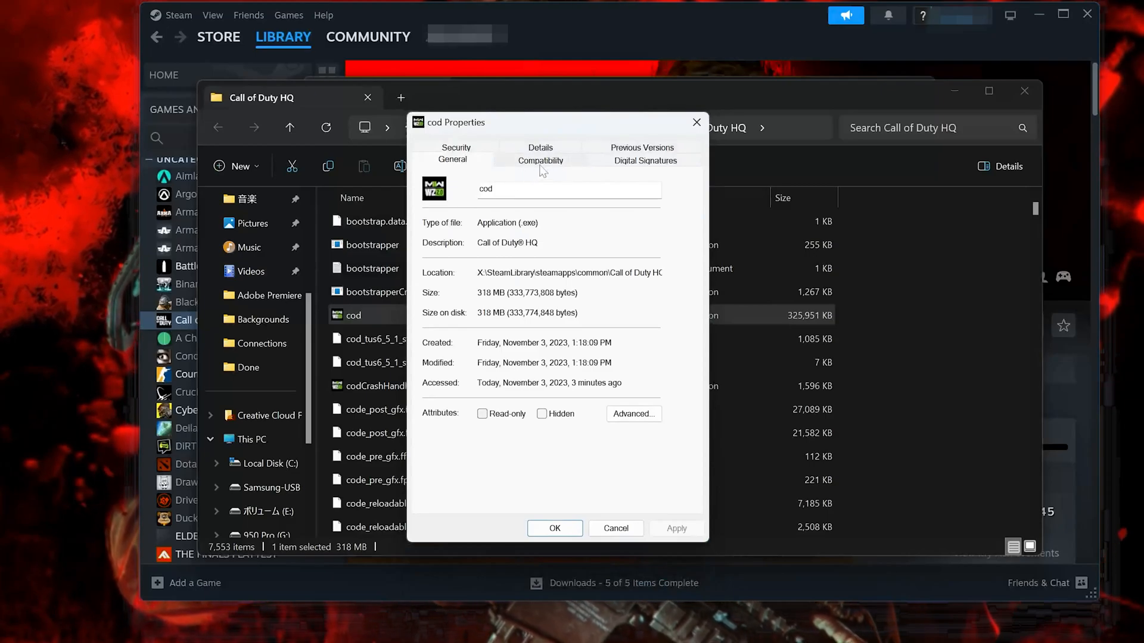
{"action": "left_click", "coordinate": [539, 159]}
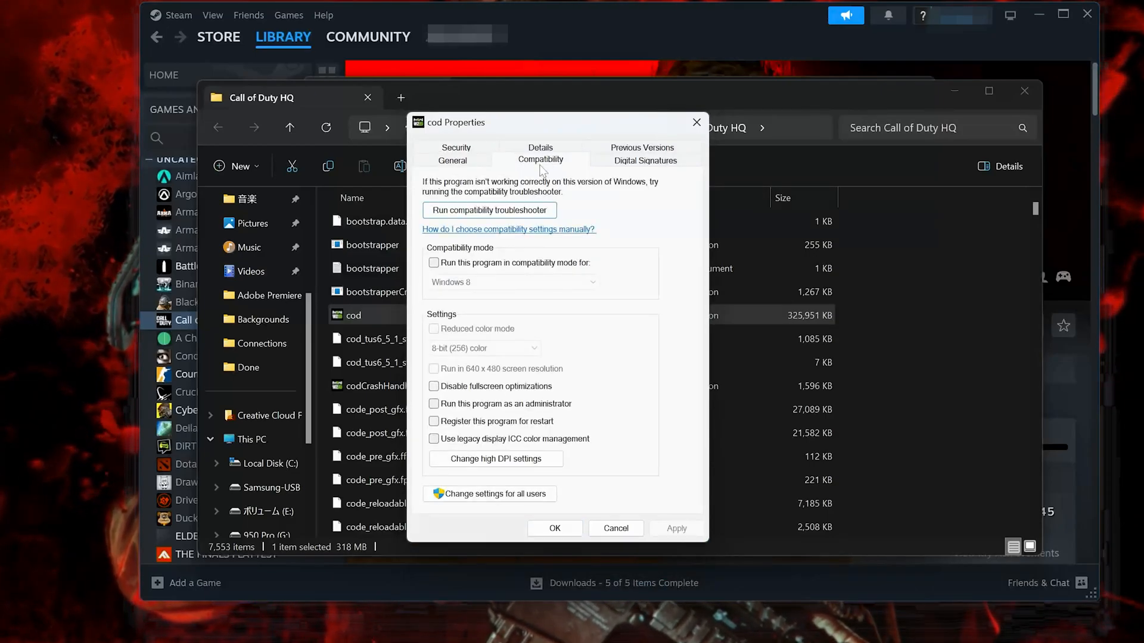
{"action": "mouse_move", "coordinate": [507, 272]}
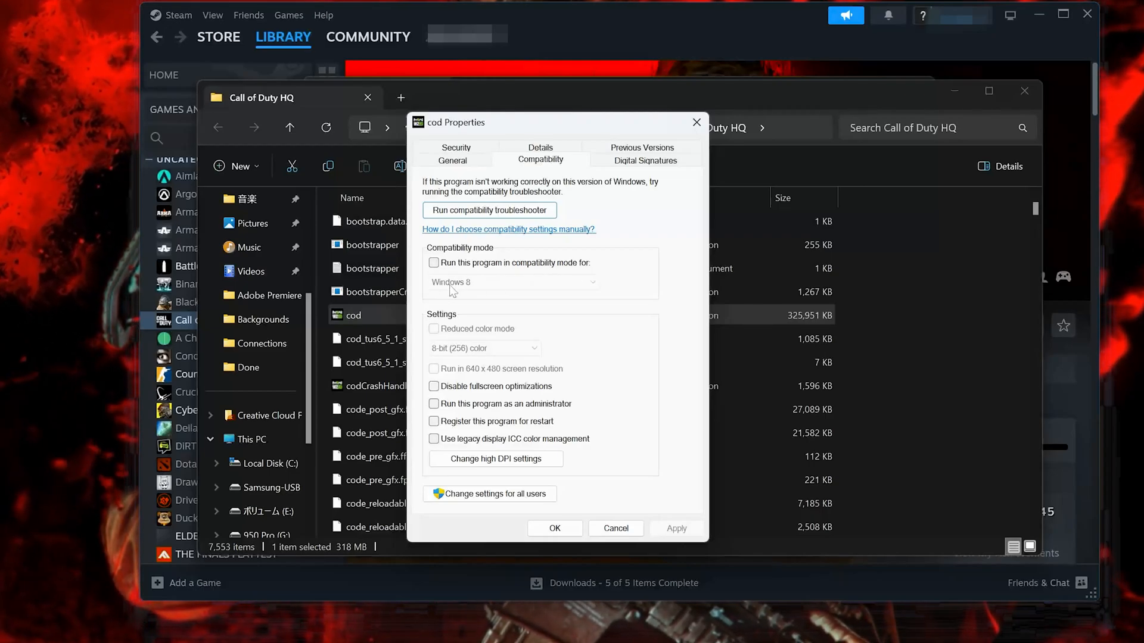
Step: Enable Windows 8 compatibility mode for cod.exe and confirm
{"action": "left_click", "coordinate": [434, 262]}
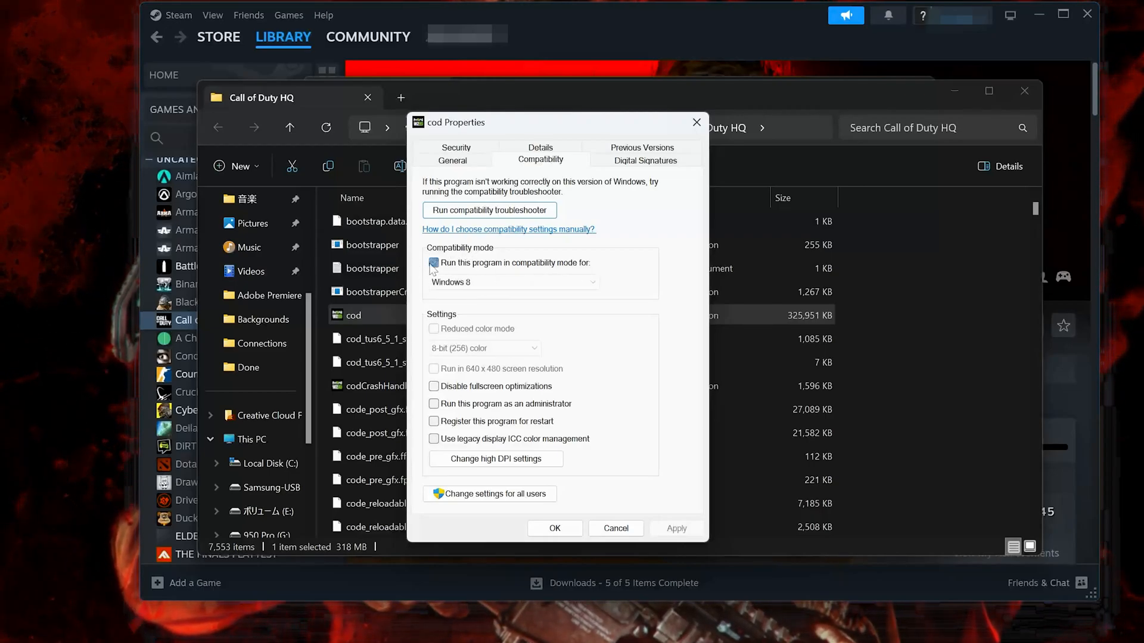
{"action": "left_click", "coordinate": [433, 262]}
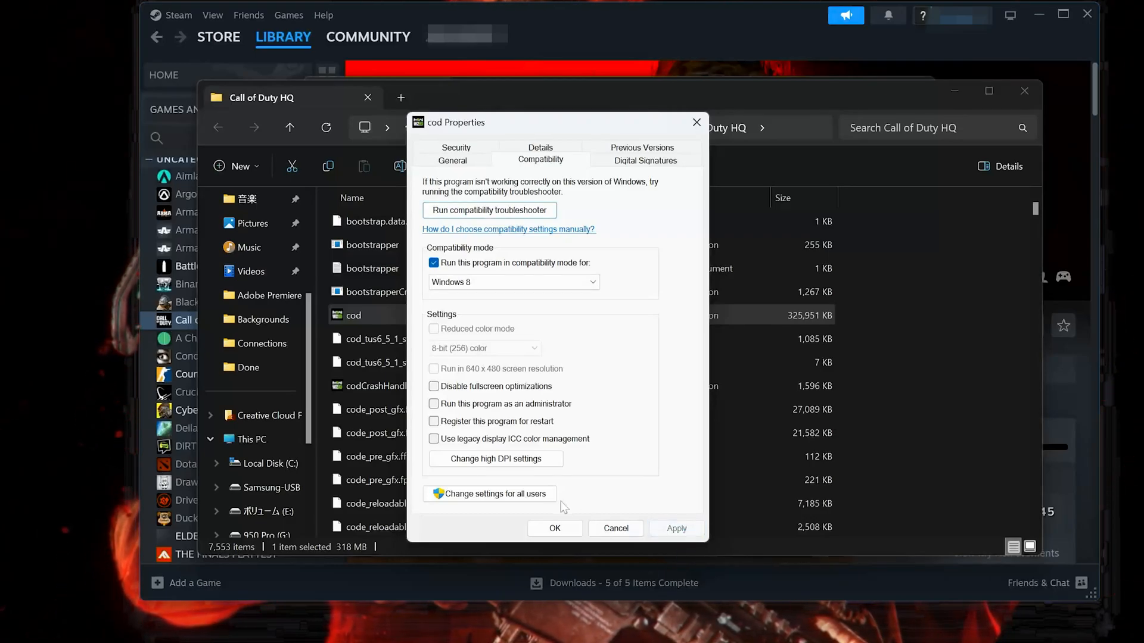
{"action": "mouse_move", "coordinate": [554, 527]}
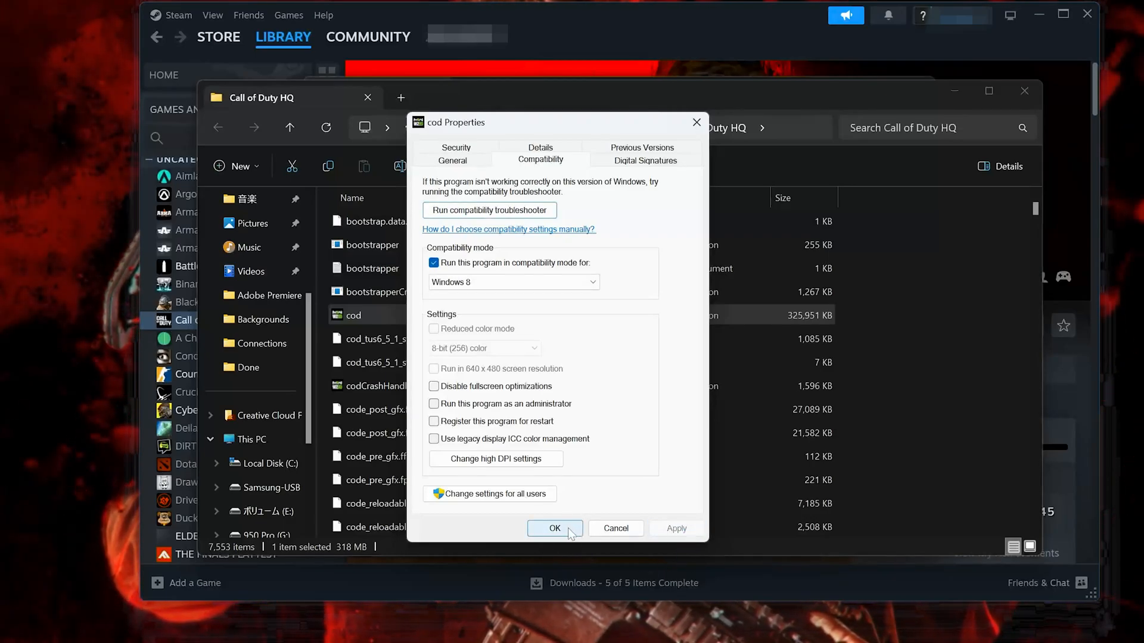
{"action": "left_click", "coordinate": [554, 528]}
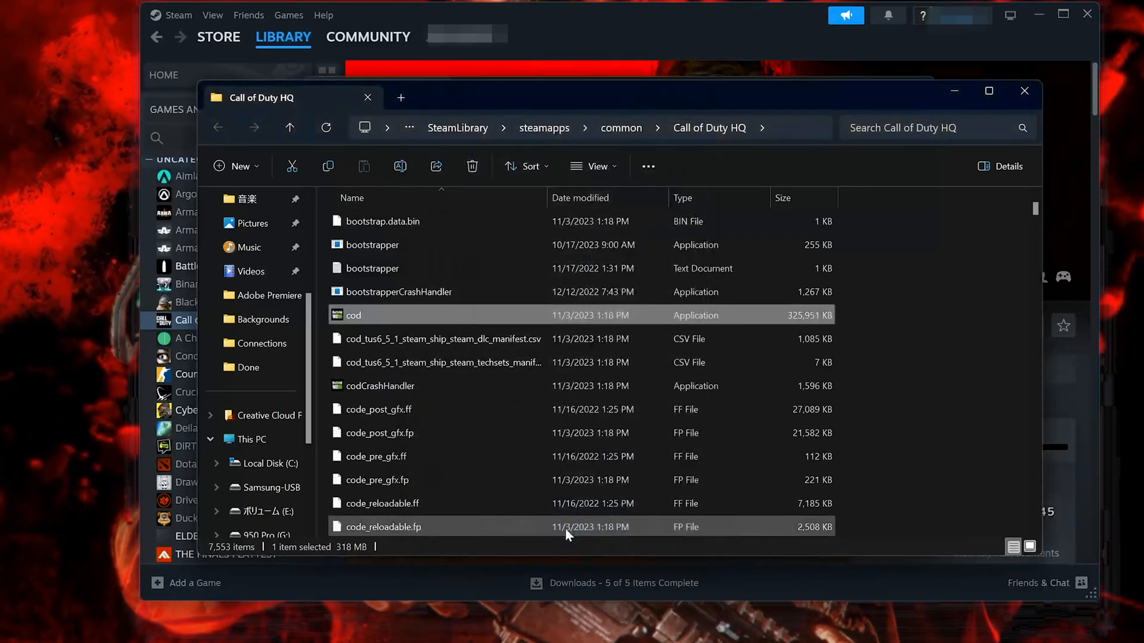
{"action": "mouse_move", "coordinate": [559, 39]}
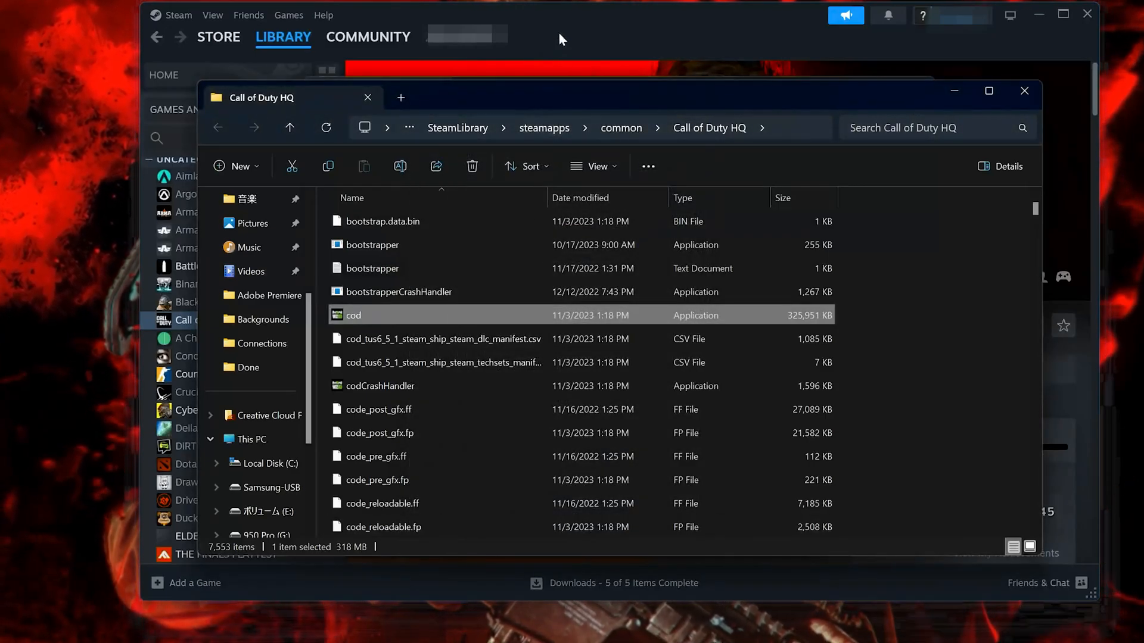
Step: Show Modern Warfare's install location in Explorer from the Battle.net gear menu
{"action": "left_click", "coordinate": [1024, 92]}
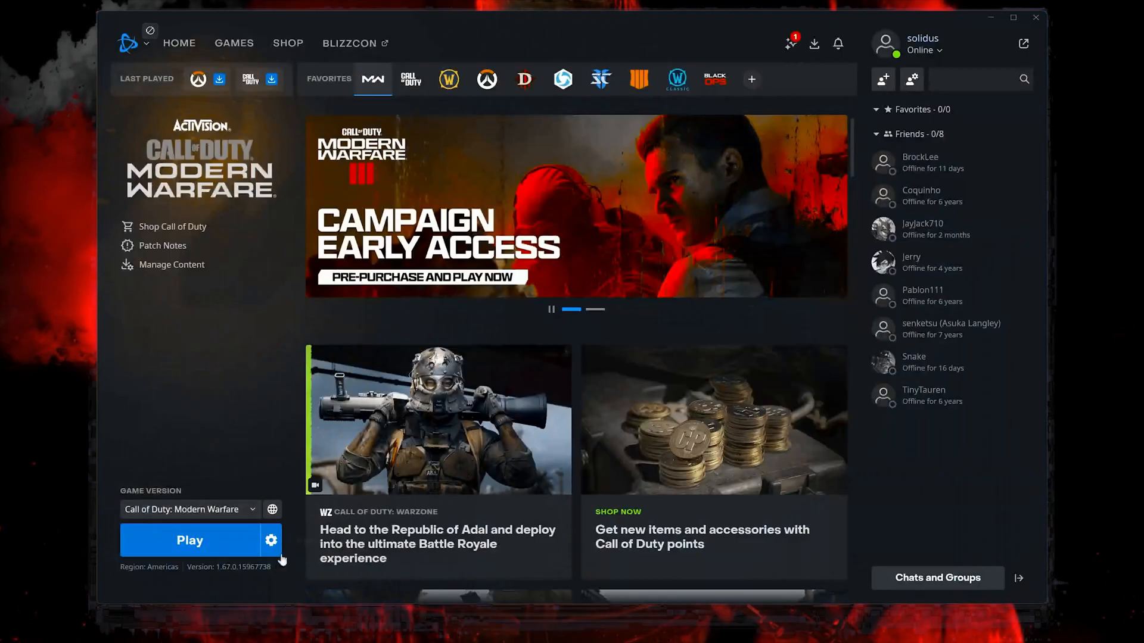
{"action": "mouse_move", "coordinate": [270, 541]}
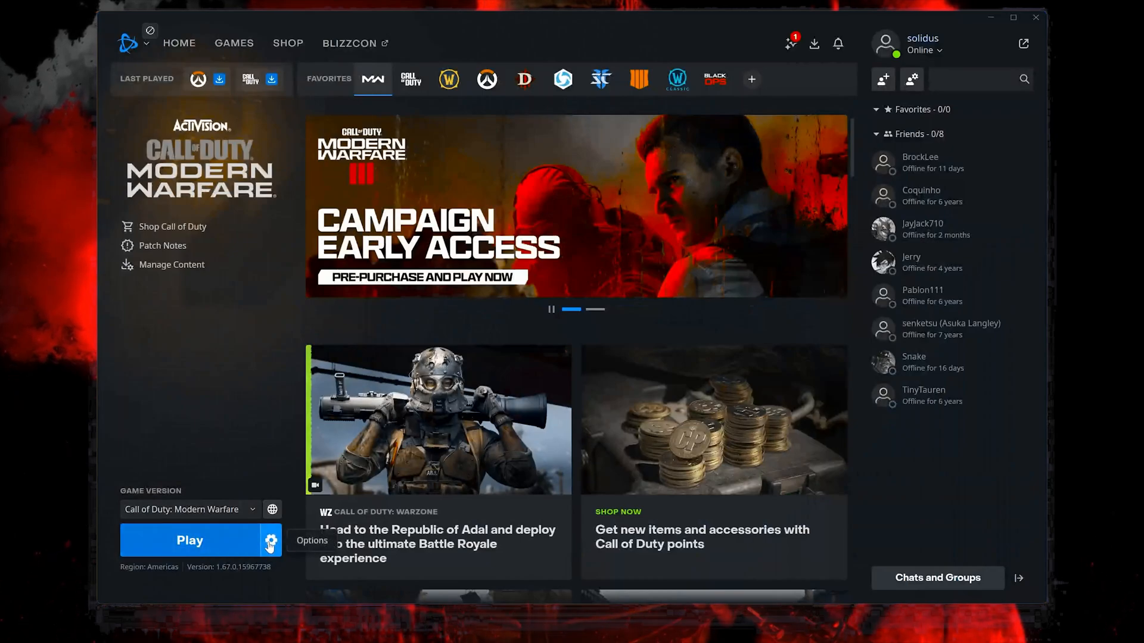
{"action": "left_click", "coordinate": [270, 540]}
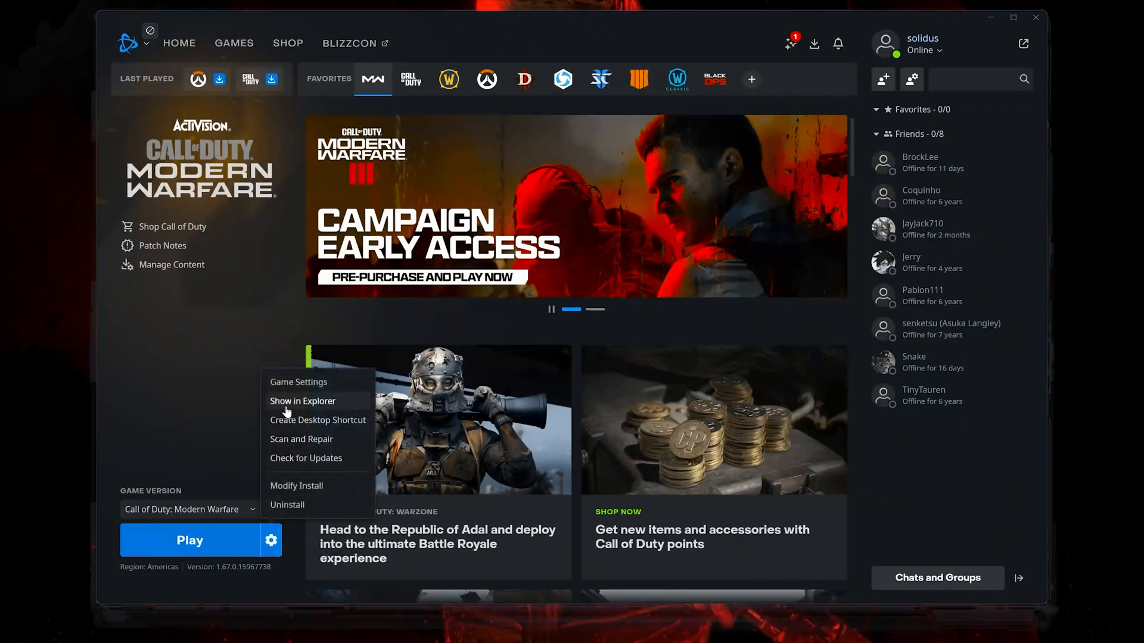
{"action": "left_click", "coordinate": [301, 400]}
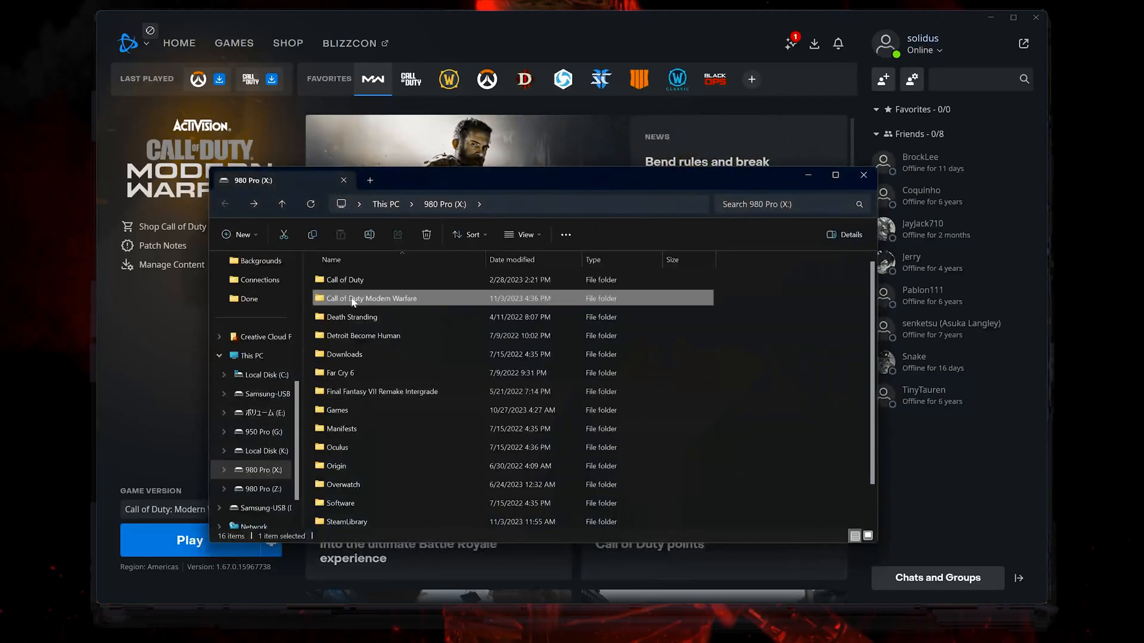
{"action": "mouse_move", "coordinate": [405, 302]}
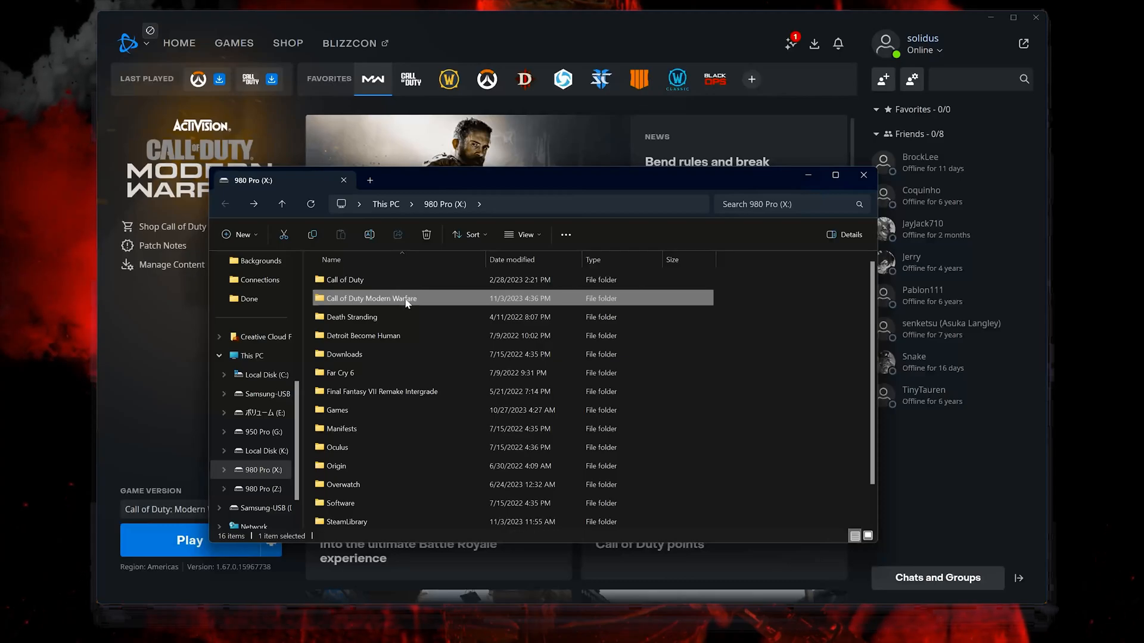
Step: Locate ModernWarfare.exe in the Call of Duty Modern Warfare folder and show its properties
{"action": "double_click", "coordinate": [369, 298]}
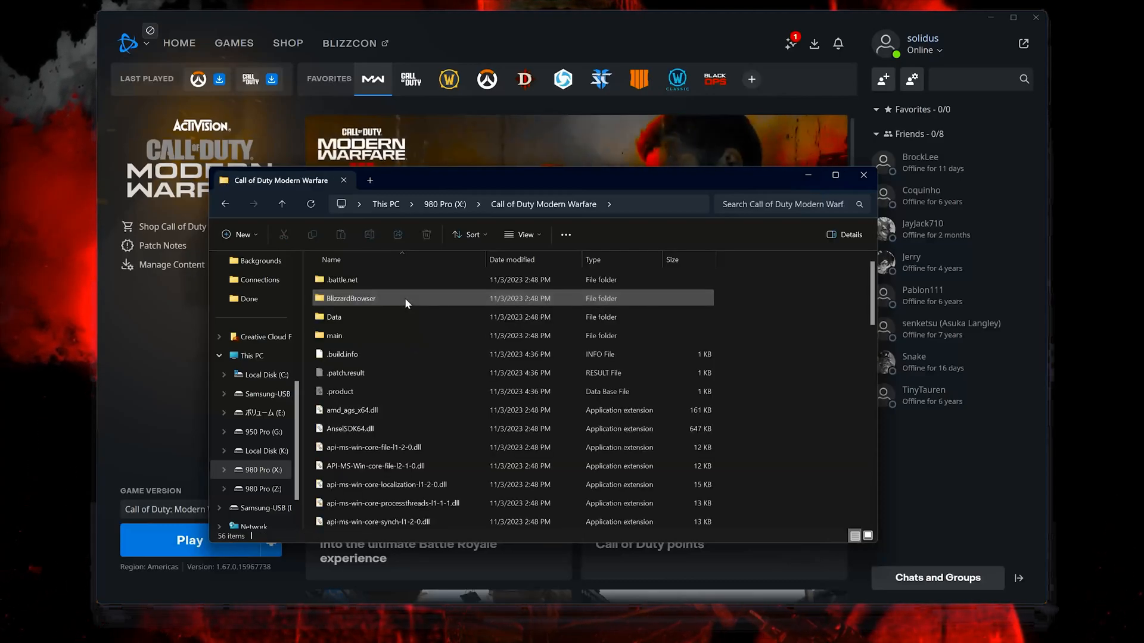
{"action": "scroll", "scroll_direction": "down", "scroll_amount": 3}
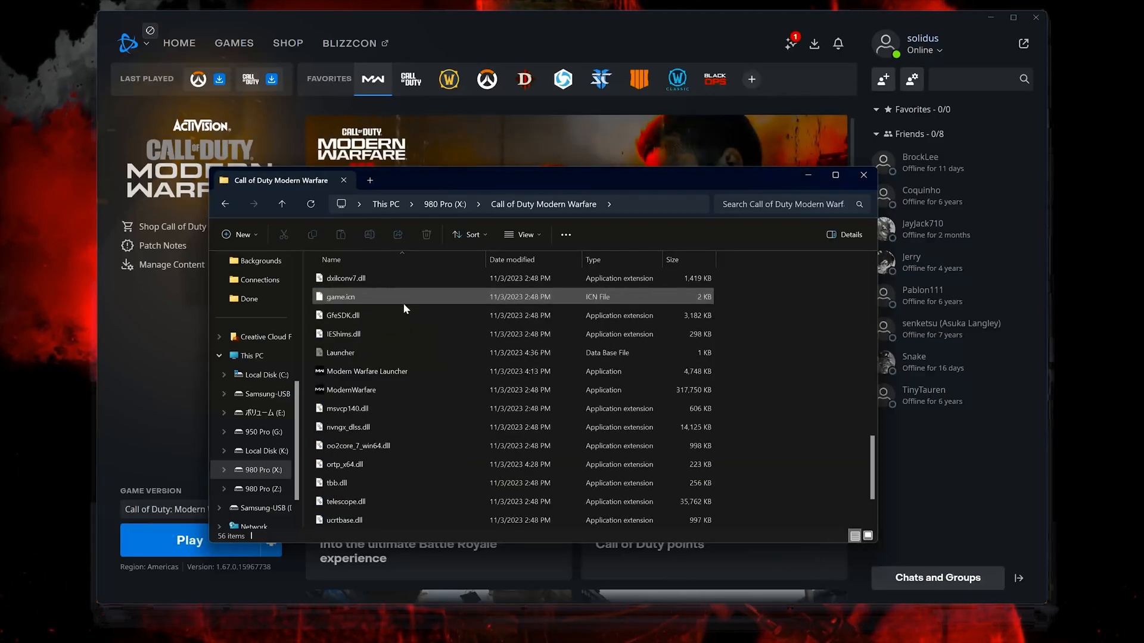
{"action": "left_click", "coordinate": [349, 390]}
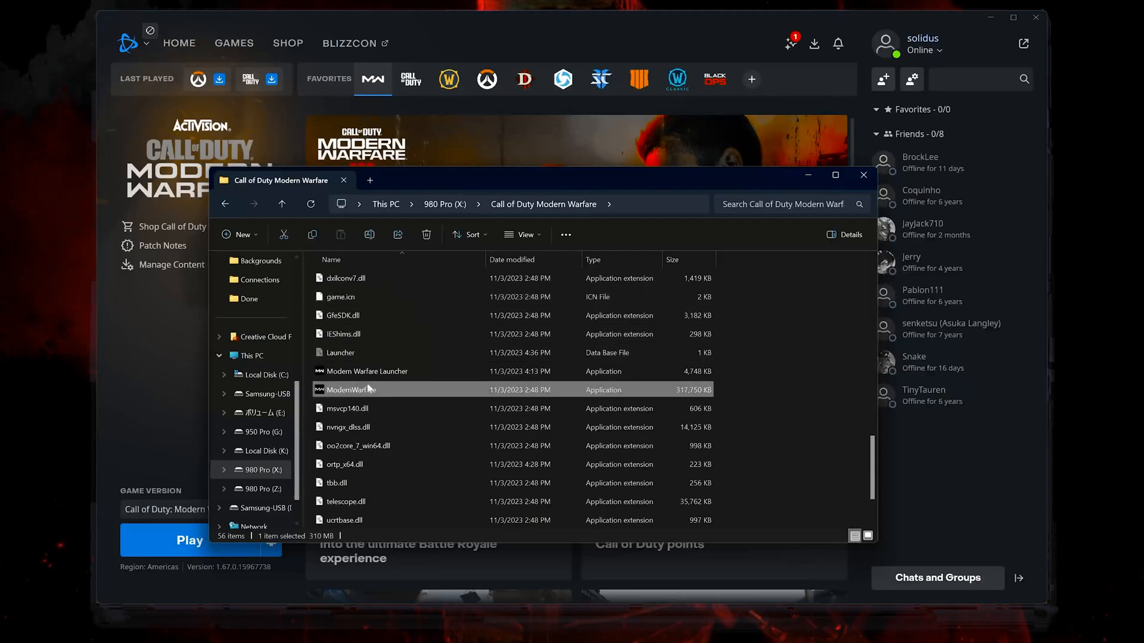
{"action": "scroll", "scroll_direction": "down", "scroll_amount": 3}
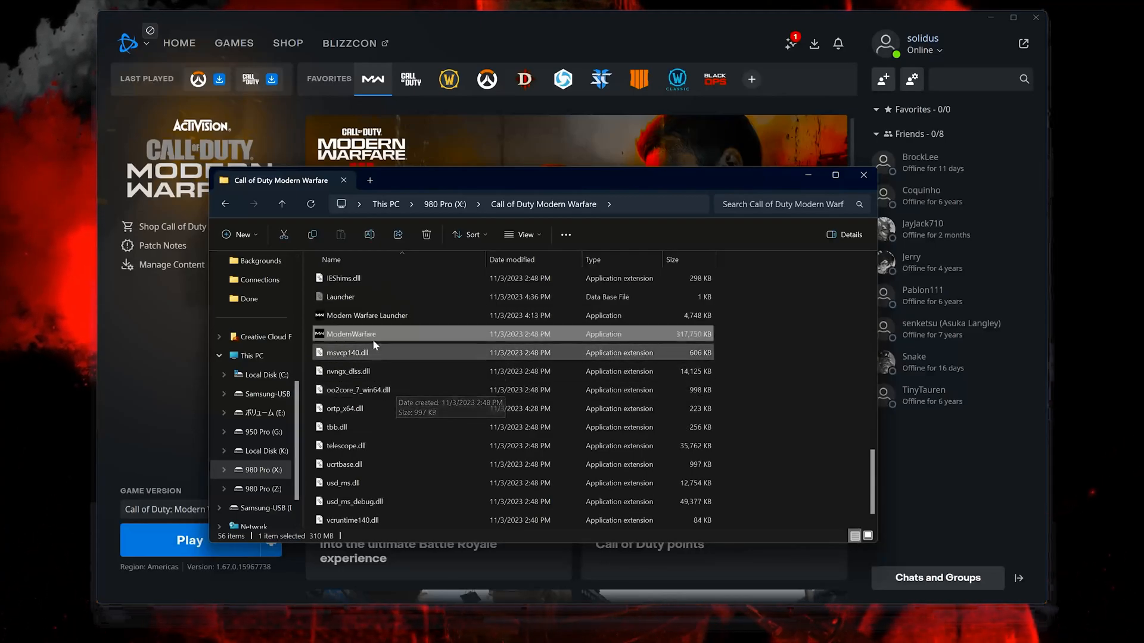
{"action": "right_click", "coordinate": [372, 343]}
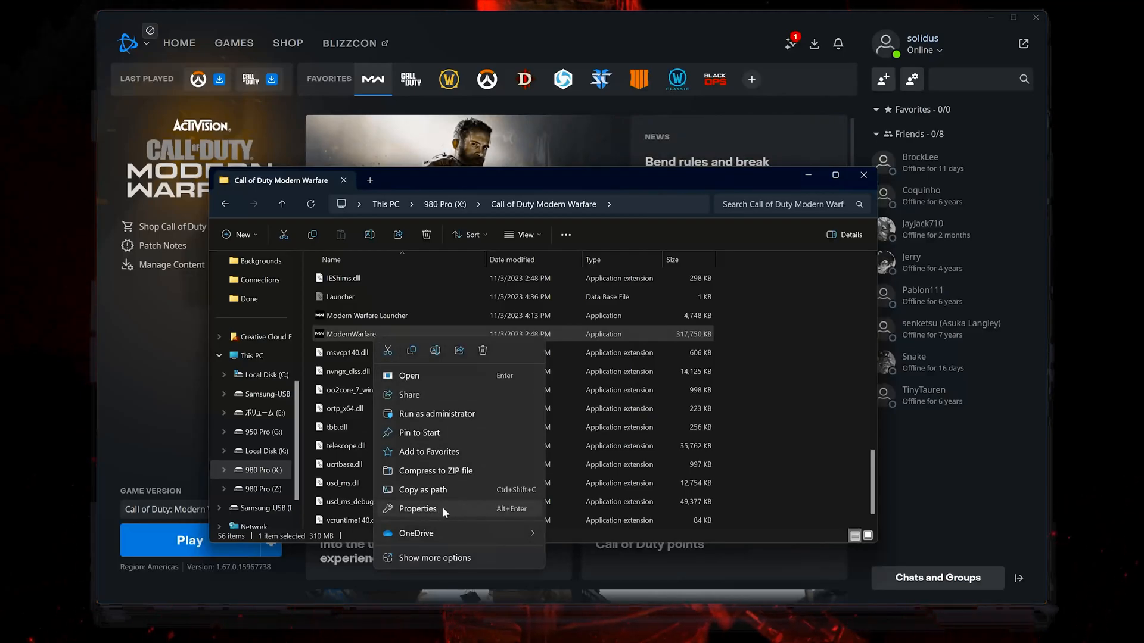
{"action": "mouse_move", "coordinate": [451, 511]}
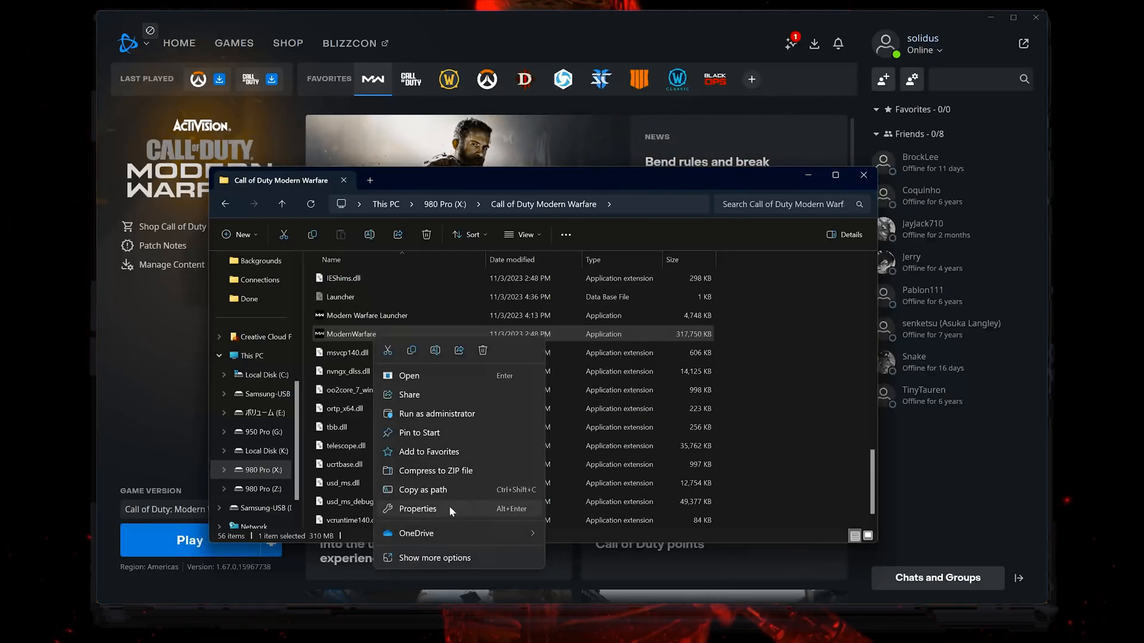
{"action": "left_click", "coordinate": [418, 509]}
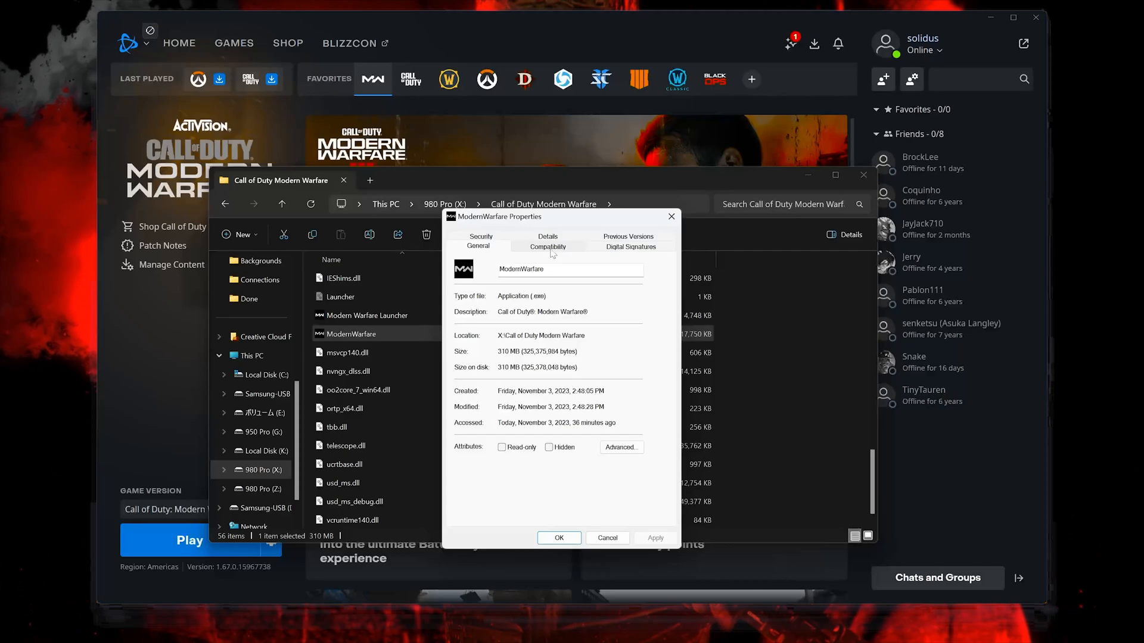
Step: Enable Windows 8 compatibility mode for ModernWarfare.exe and confirm
{"action": "left_click", "coordinate": [547, 246]}
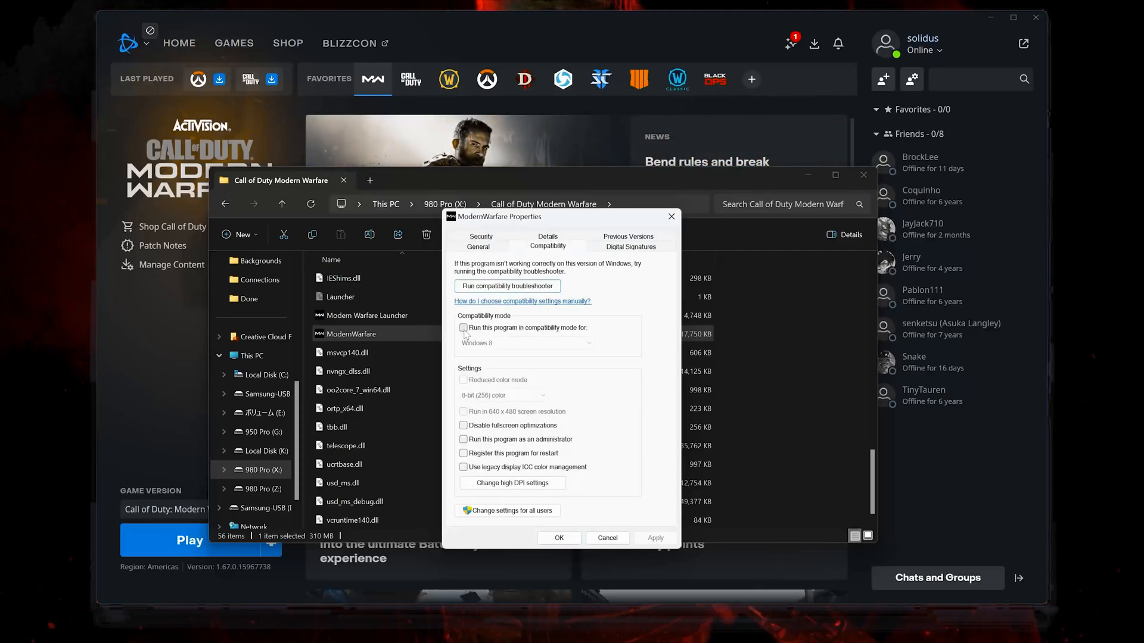
{"action": "left_click", "coordinate": [464, 327]}
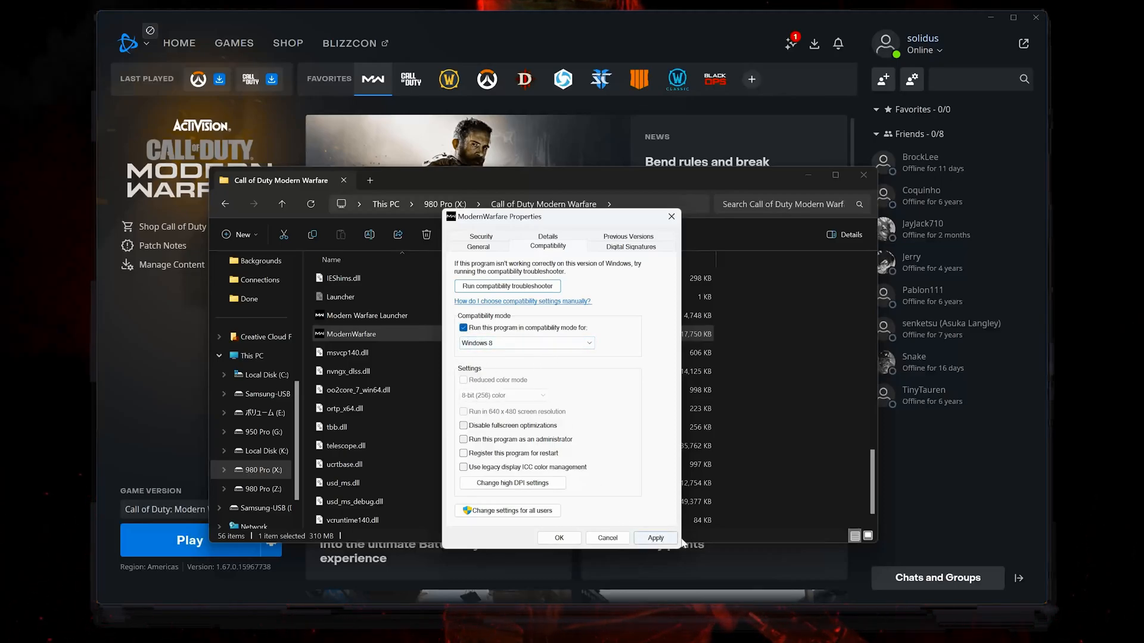
{"action": "left_click", "coordinate": [654, 538]}
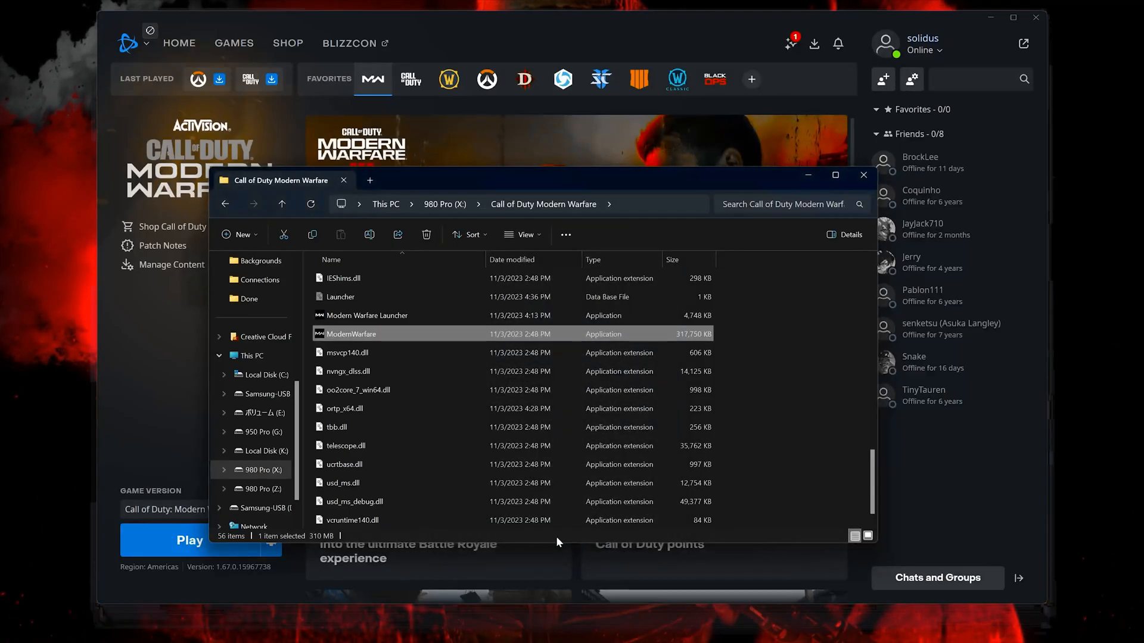
{"action": "mouse_move", "coordinate": [154, 377]}
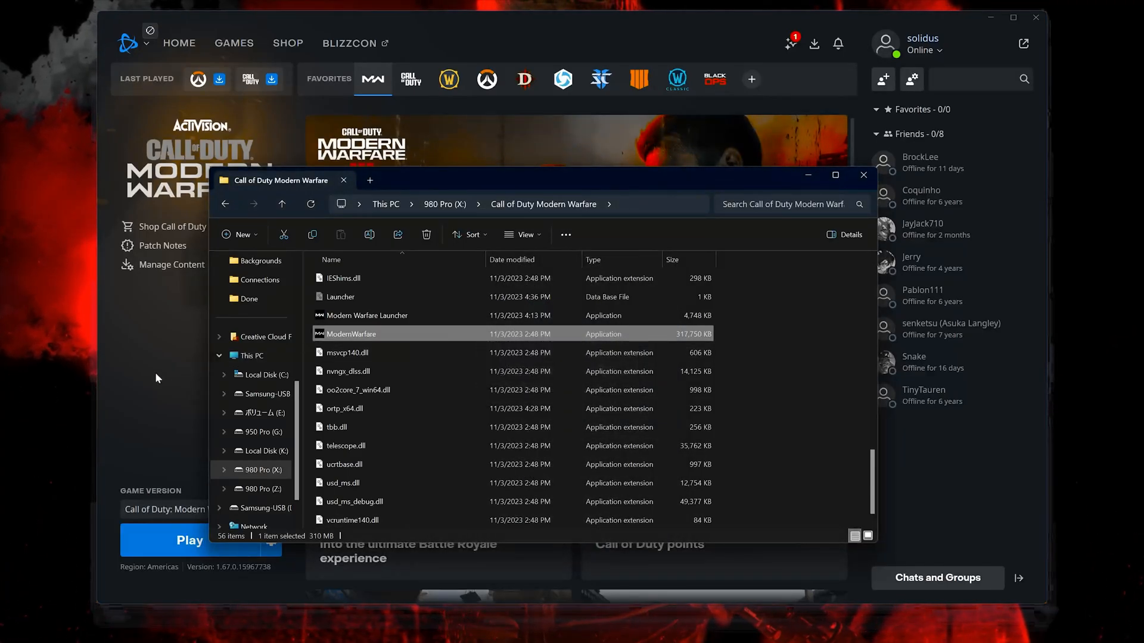